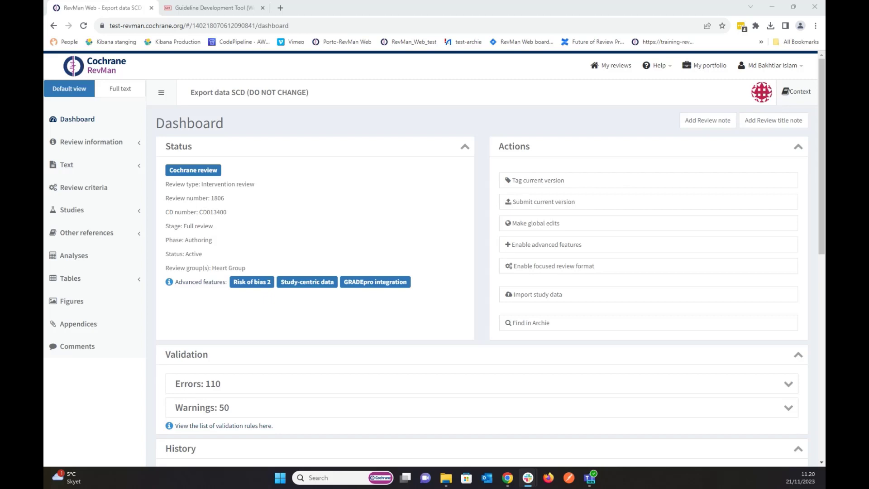
mouse_move(335, 227)
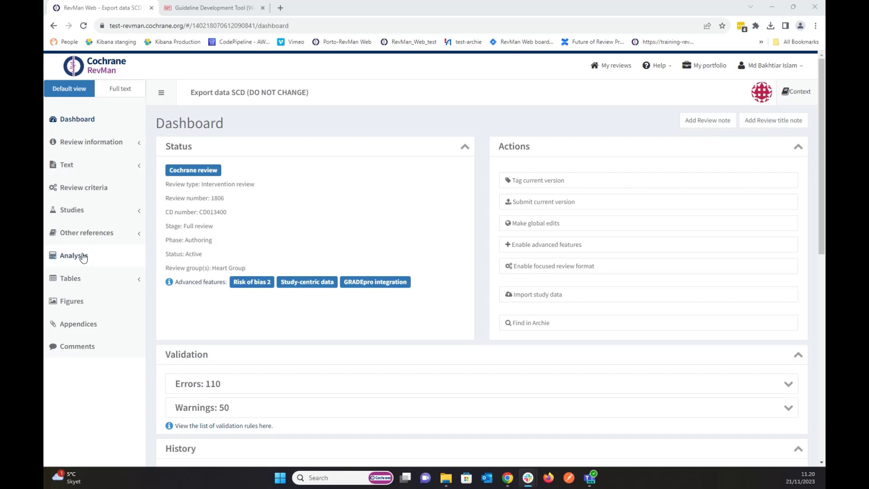
- Browse the review's analyses, then open Export for the current version under History
left_click(73, 255)
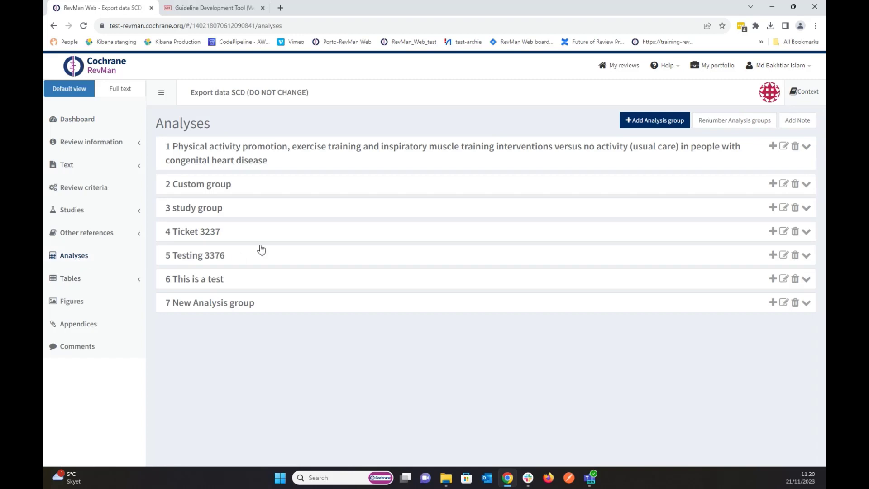
mouse_move(217, 324)
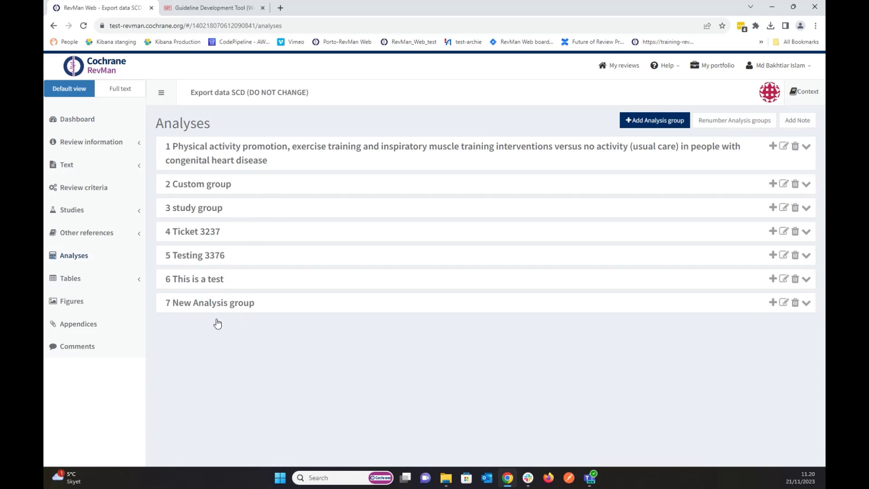
left_click(807, 146)
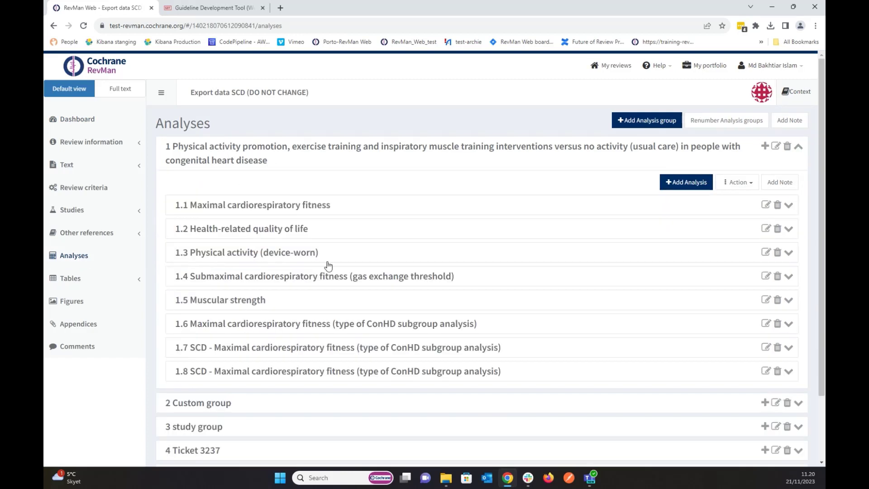
mouse_move(248, 218)
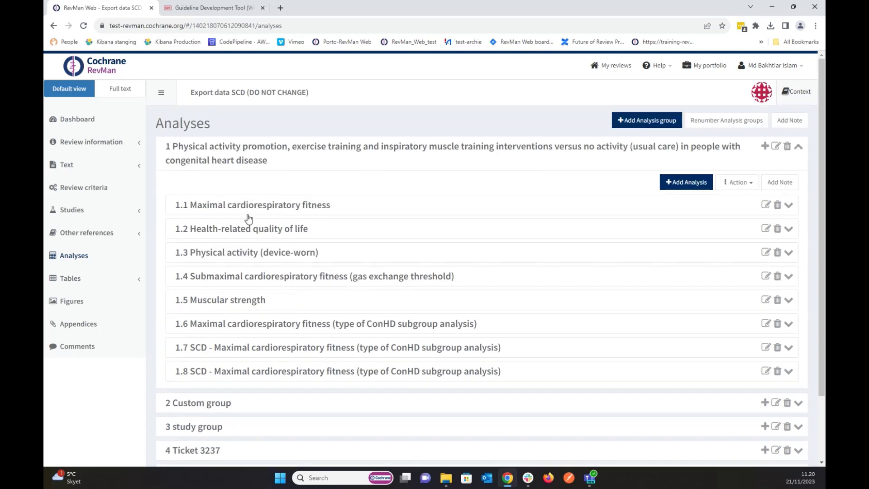
mouse_move(77, 119)
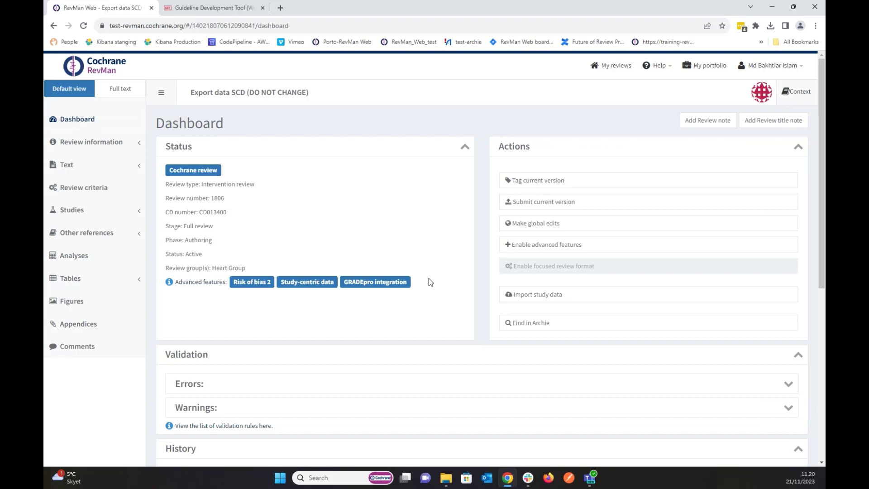
scroll("down", 3)
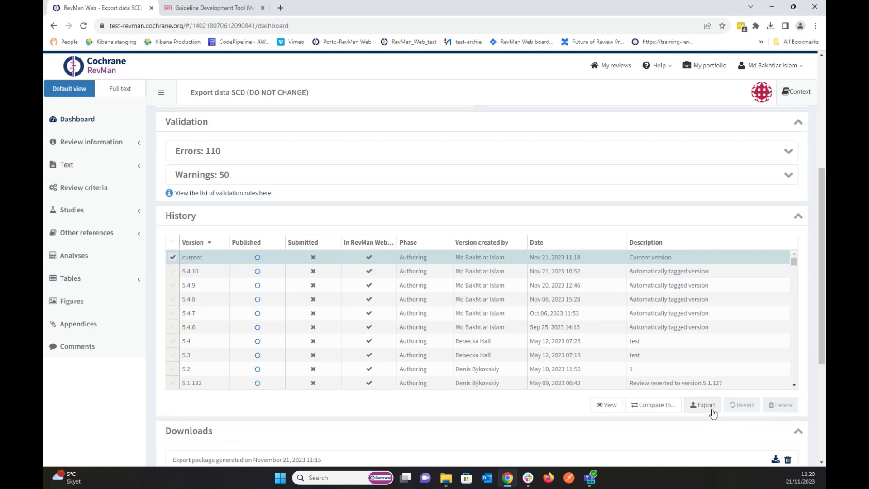
left_click(703, 404)
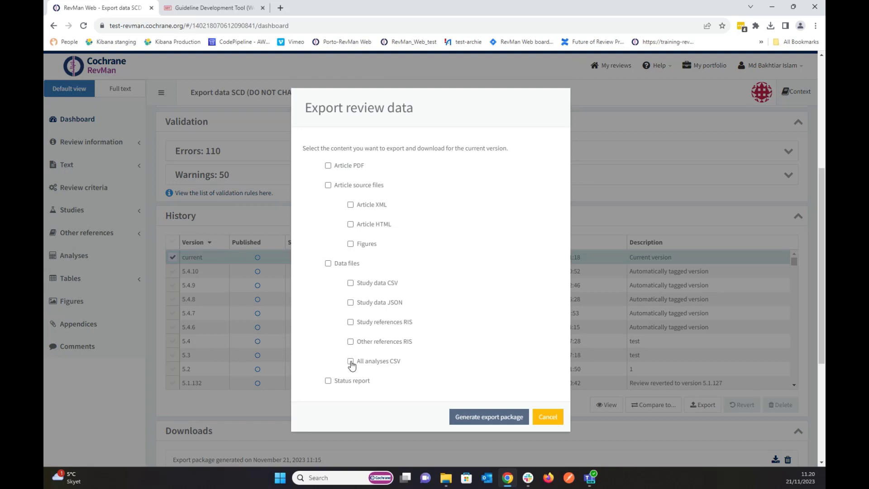
- Tick All analyses CSV and generate the export package
left_click(350, 361)
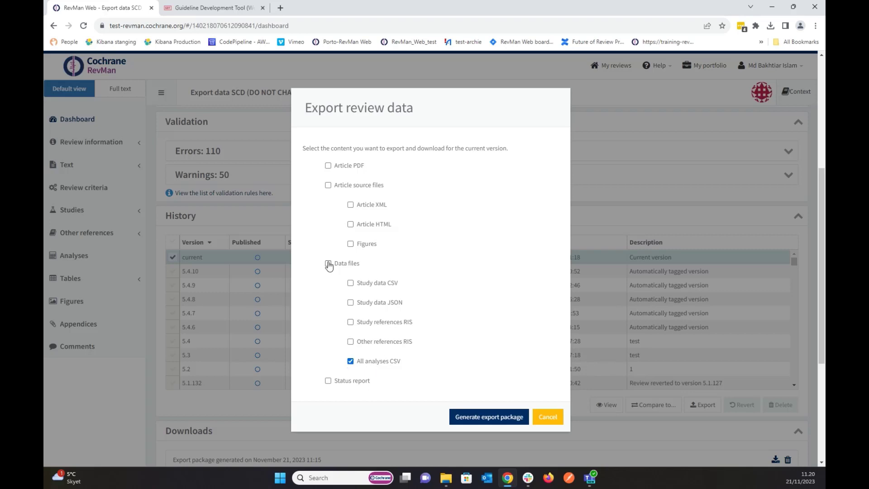
left_click(327, 262)
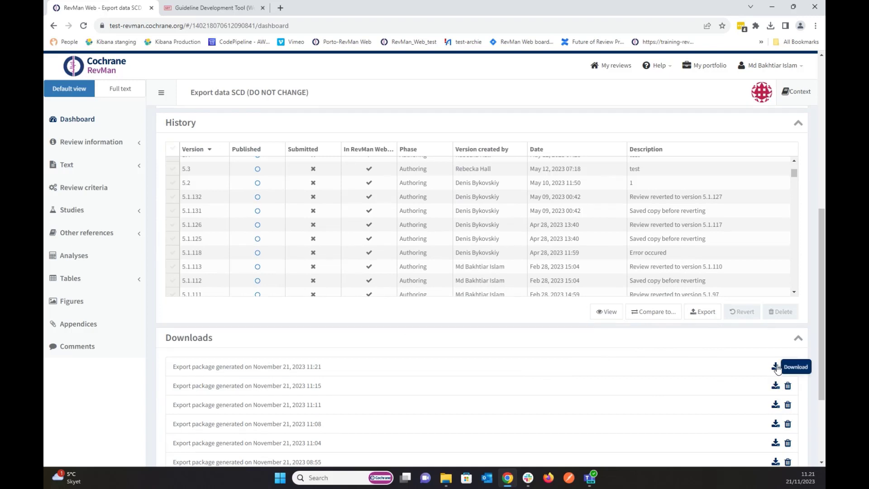
mouse_move(775, 368)
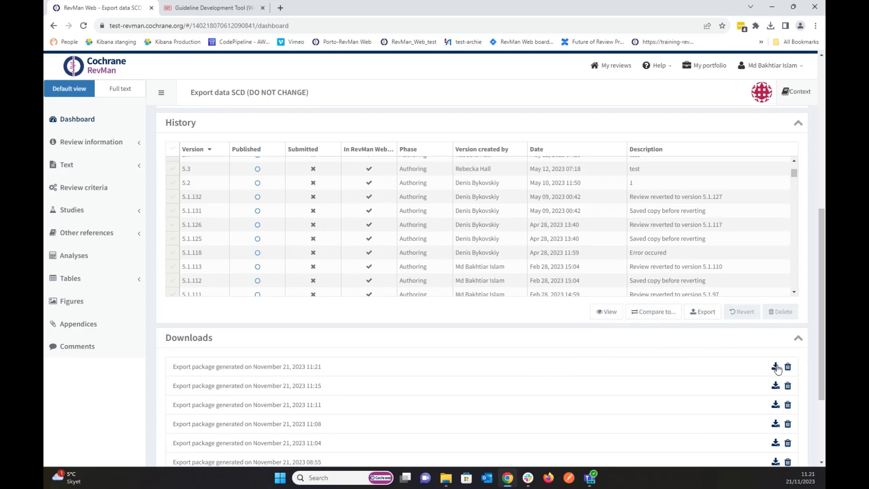
- Save the 11:21 export package zip to Downloads and switch to GRADEpro GDT
left_click(775, 367)
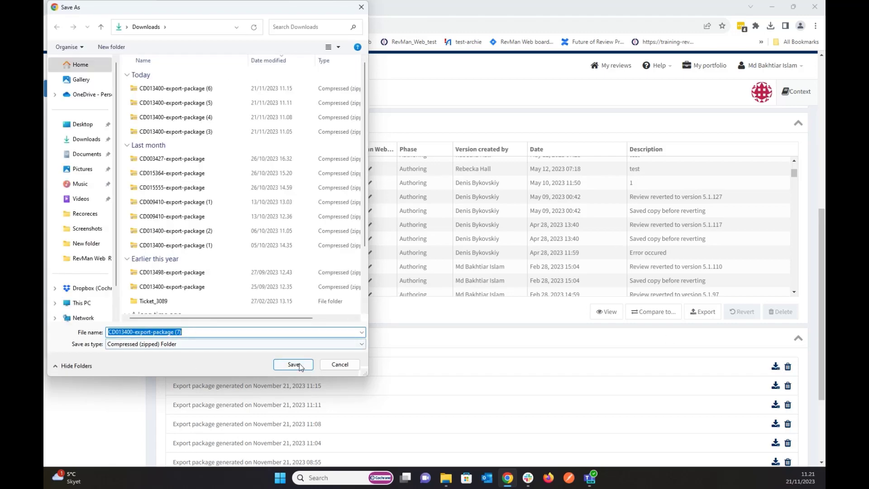
left_click(293, 364)
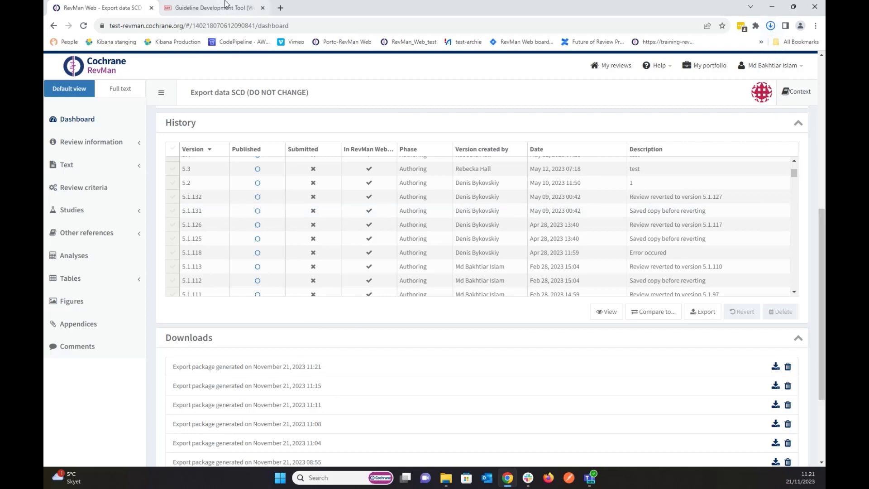
left_click(211, 7)
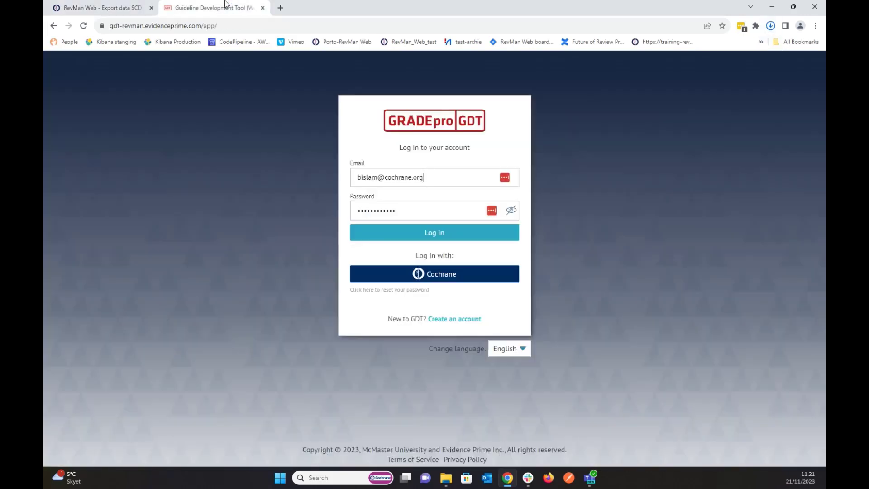
- Log in to GRADEpro GDT, dismiss the author notice, and open My personal workspace
left_click(434, 232)
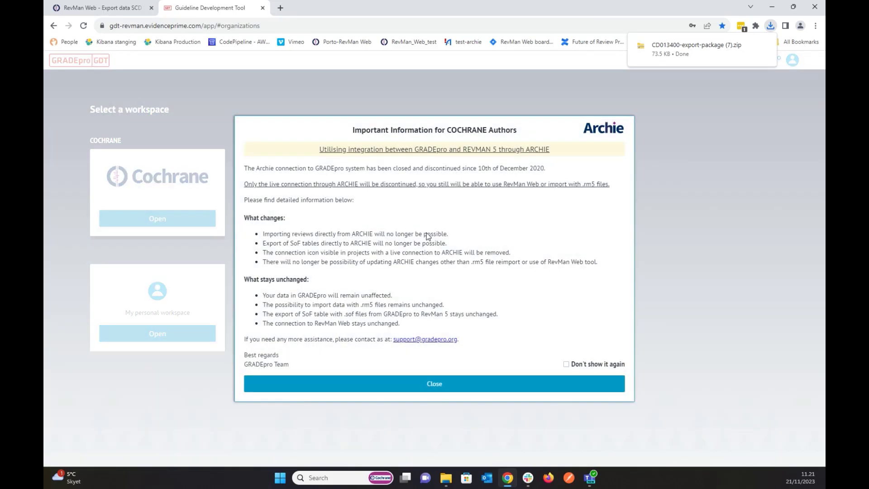
left_click(434, 383)
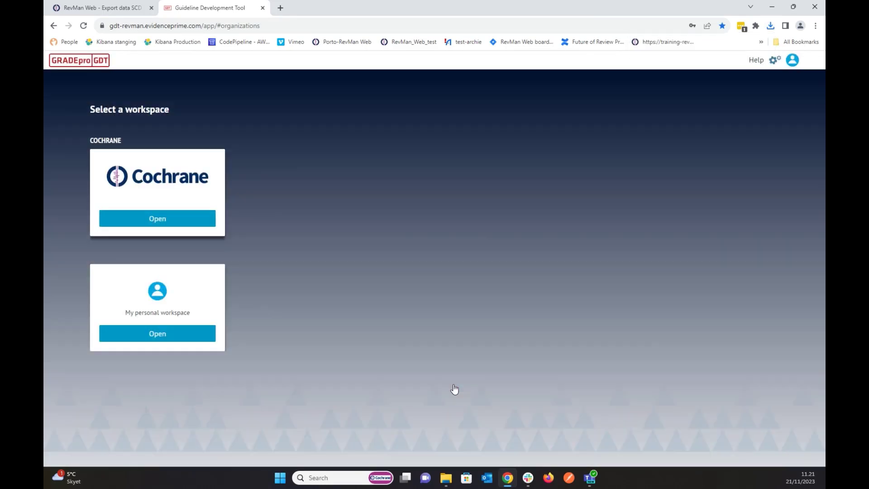
mouse_move(161, 312)
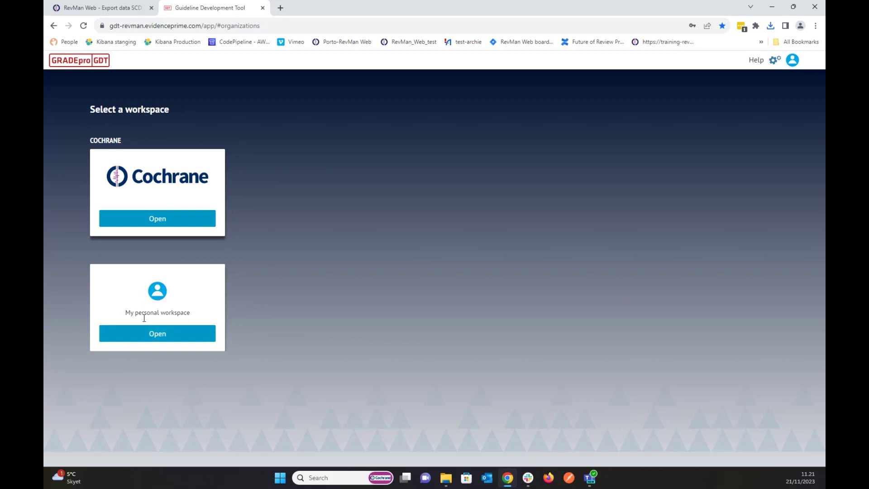
mouse_move(158, 333)
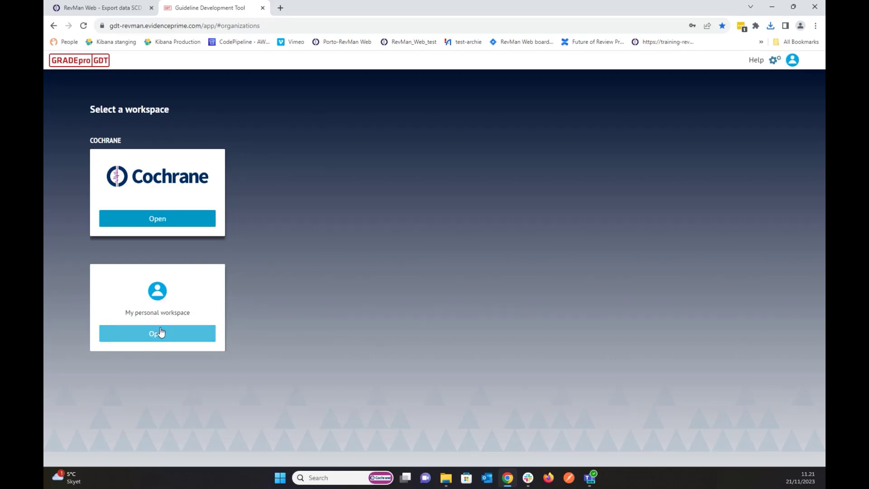
left_click(158, 333)
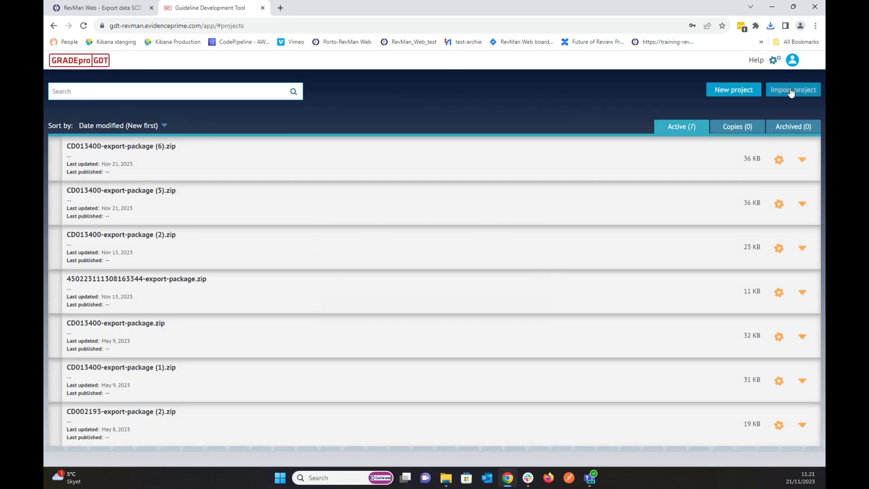
- Load CD013400-export-package (7).zip as a RevMan Web CSV import and advance to question selection
left_click(792, 89)
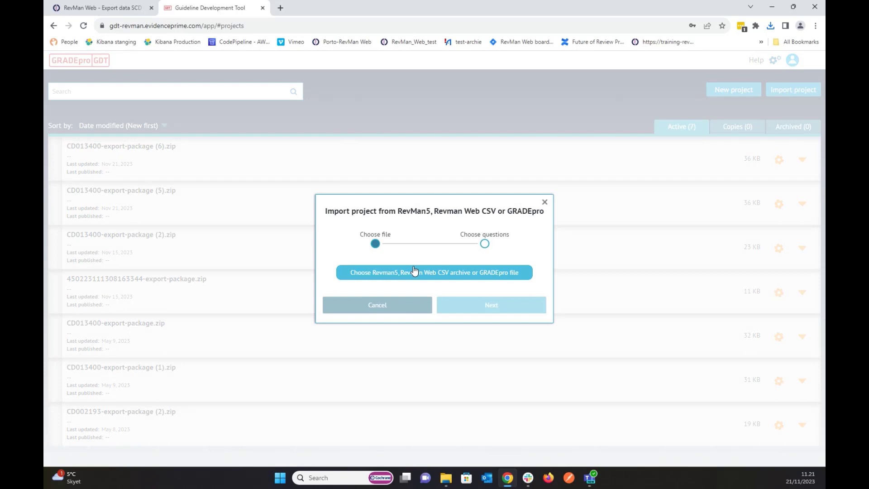
mouse_move(412, 276)
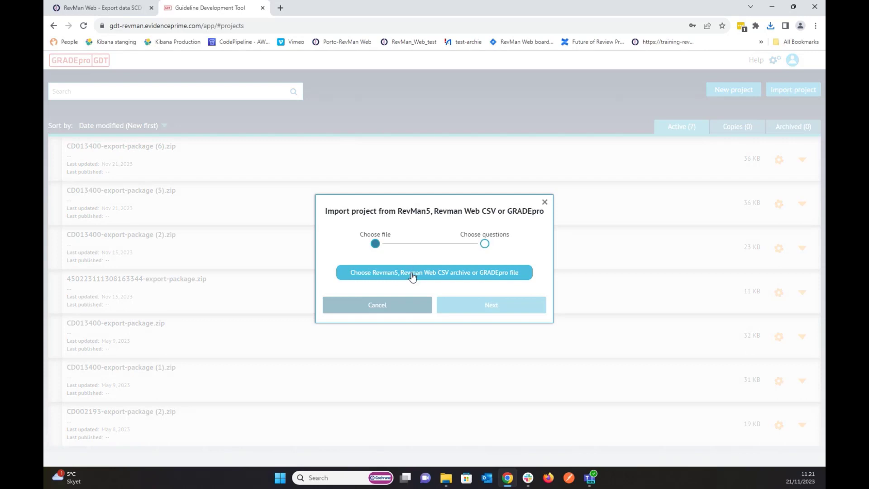
left_click(434, 272)
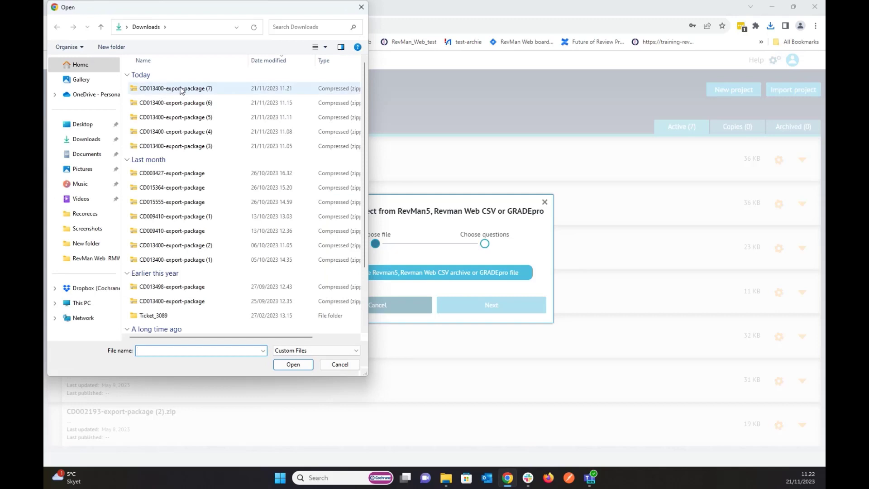
left_click(174, 88)
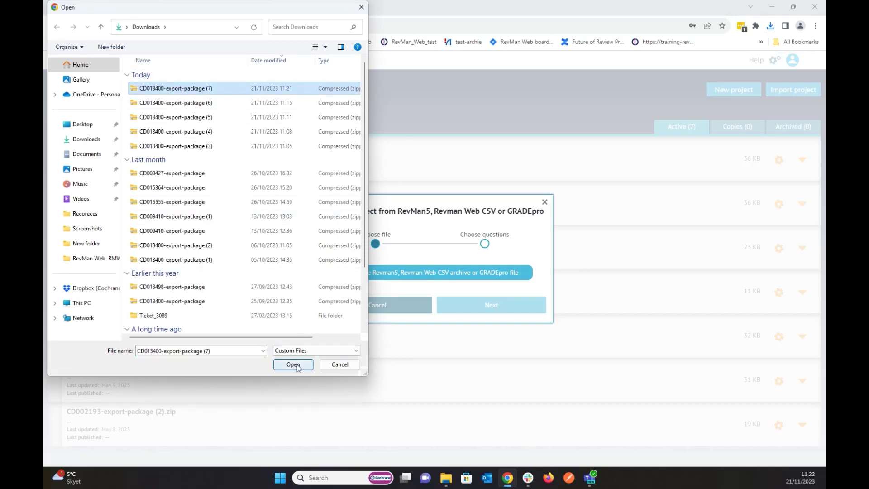
left_click(293, 364)
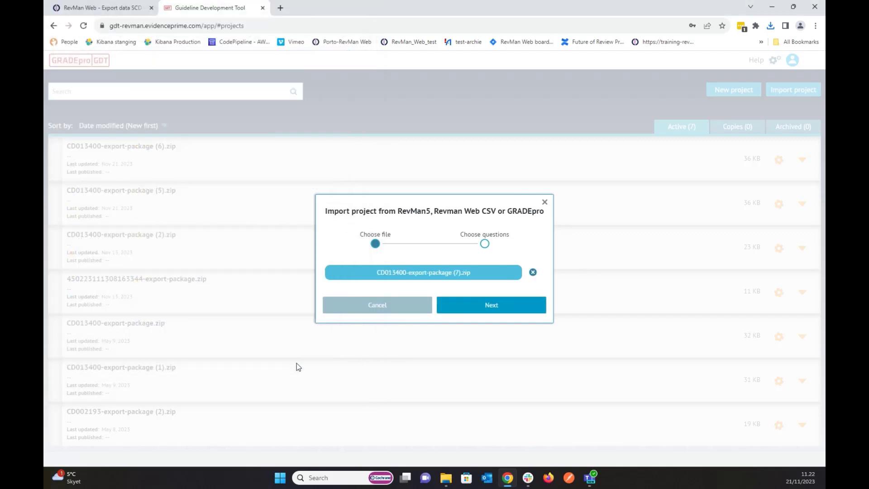
left_click(491, 305)
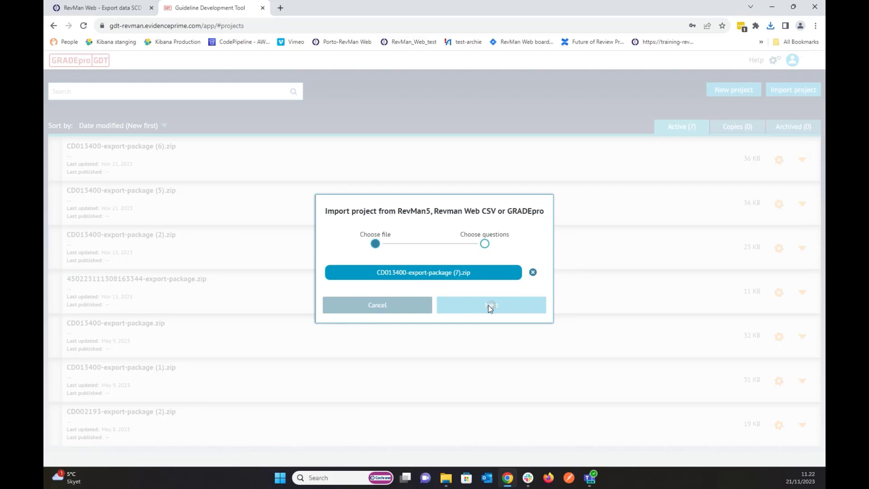
left_click(490, 305)
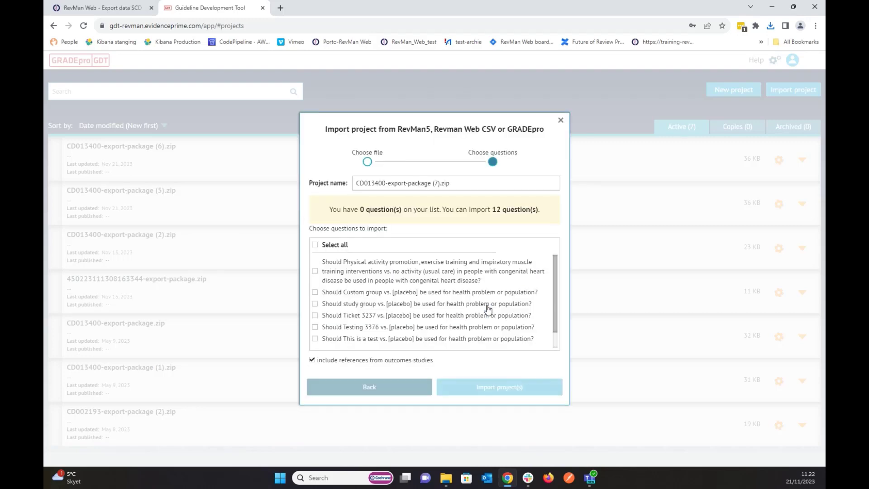
- Select all twelve questions, including physical activity promotion, and import them as a project
scroll("down", 3)
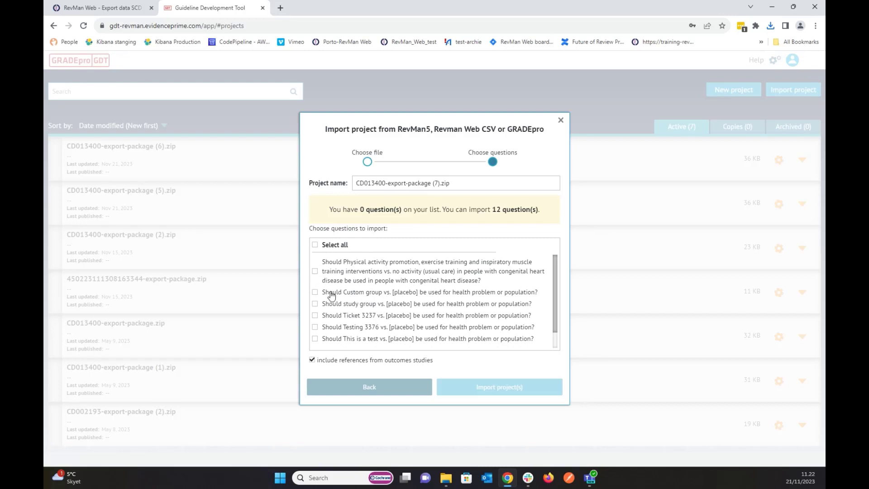
mouse_move(331, 280)
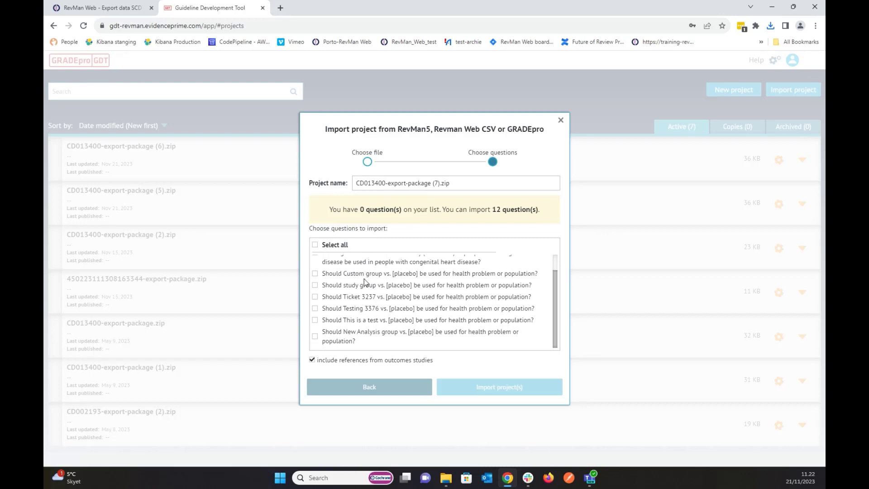
mouse_move(361, 285)
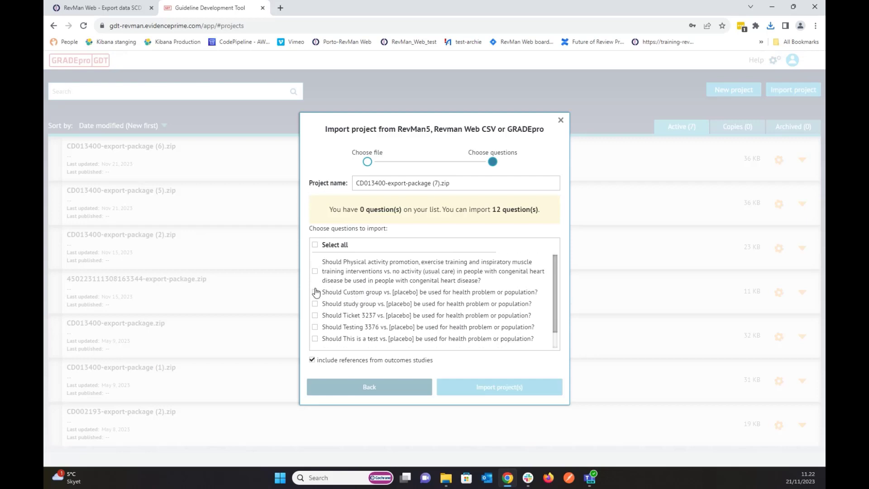
left_click(315, 271)
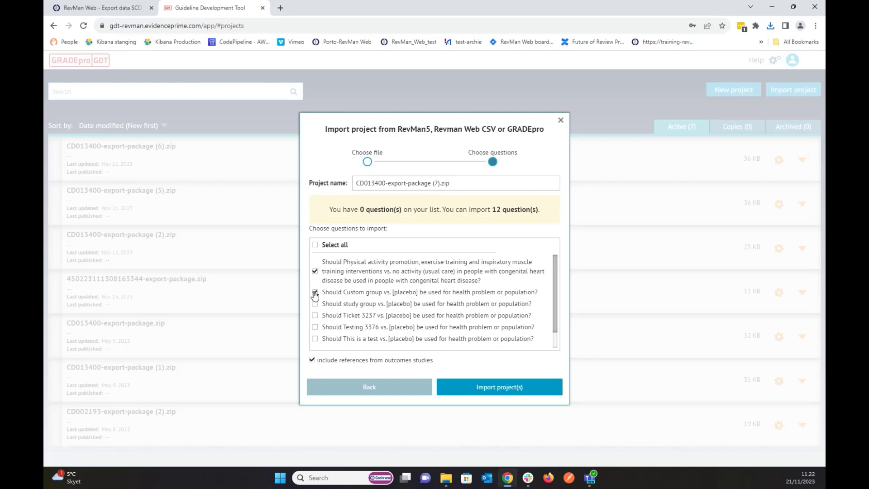
left_click(315, 244)
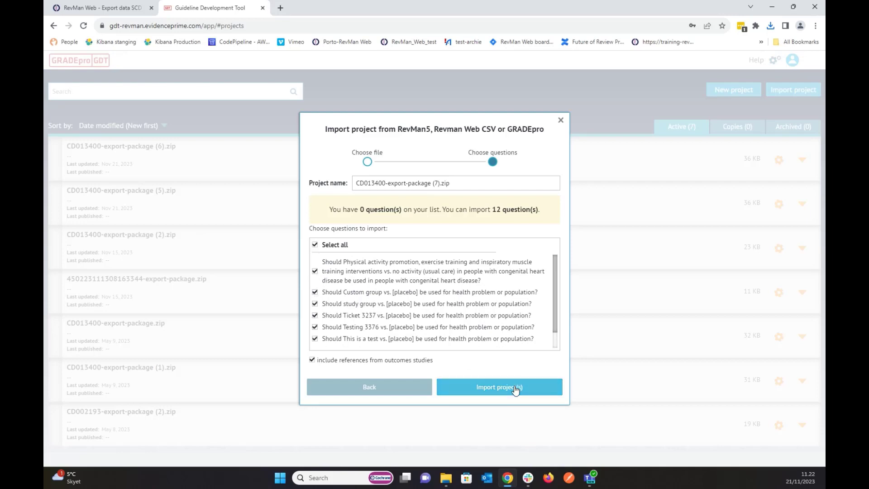
left_click(499, 387)
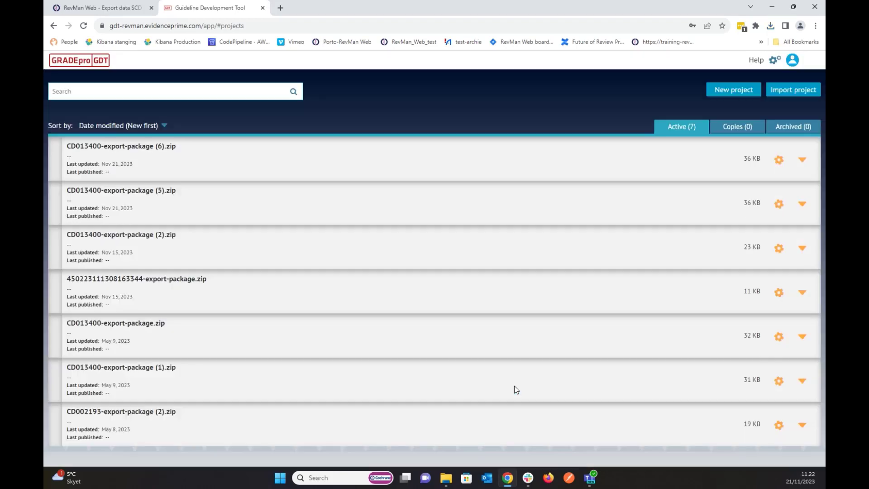
- Open the CD013400-export-package (7).zip project to view its seven comparison questions
left_click(792, 89)
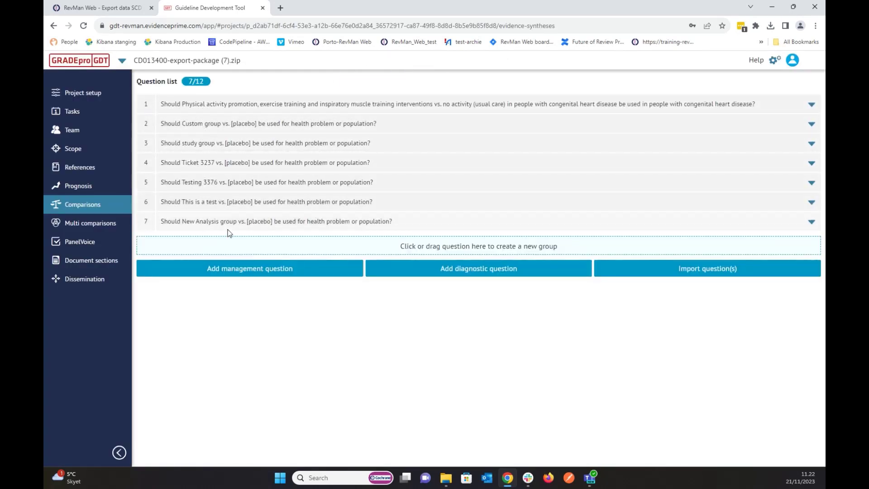
mouse_move(265, 217)
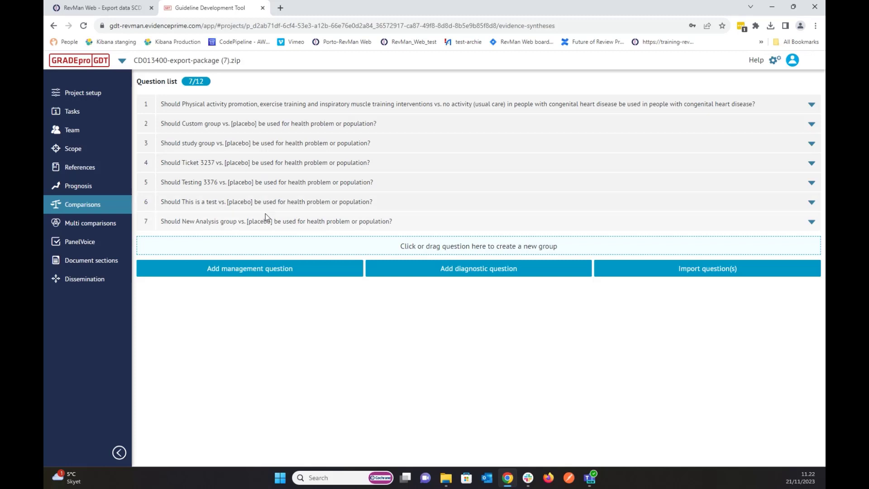